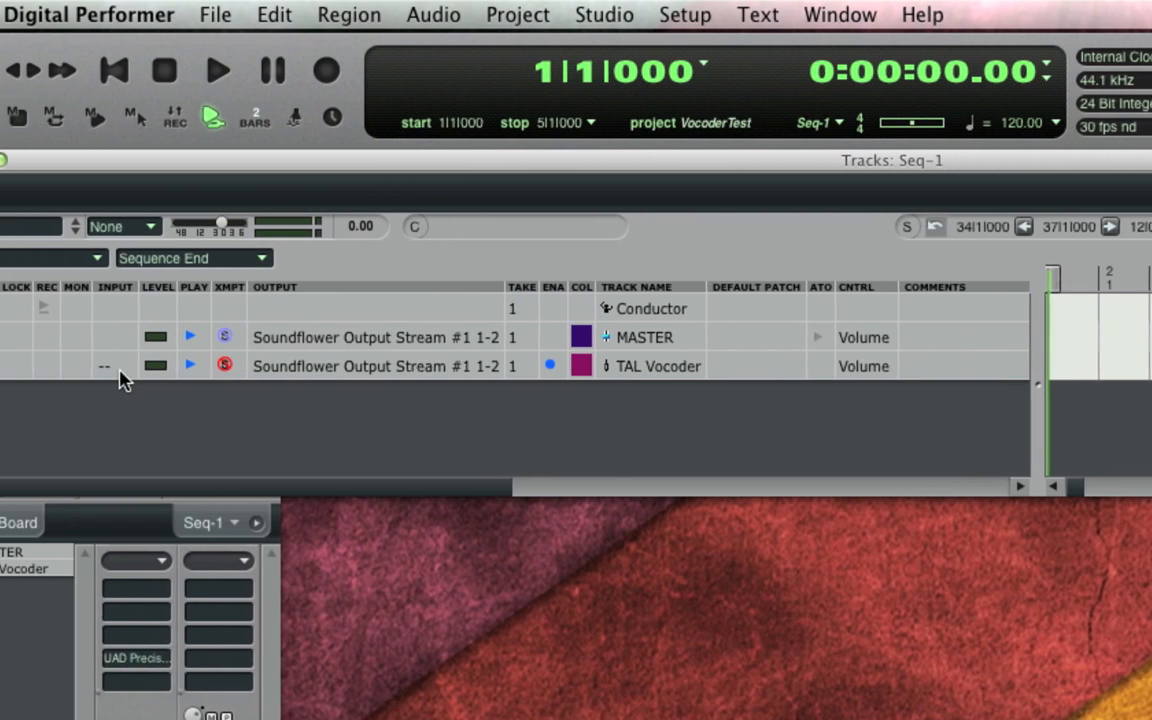
- Set the TAL Vocoder track's input to Analog 4 (Mono)
click(115, 366)
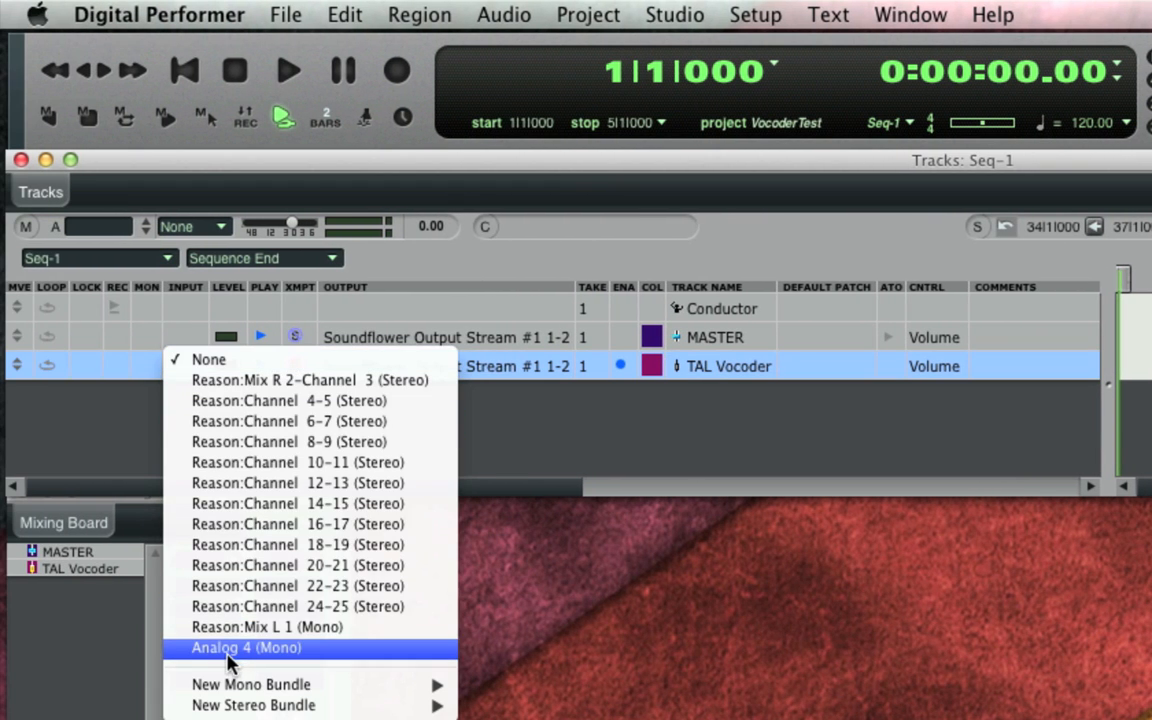
click(246, 648)
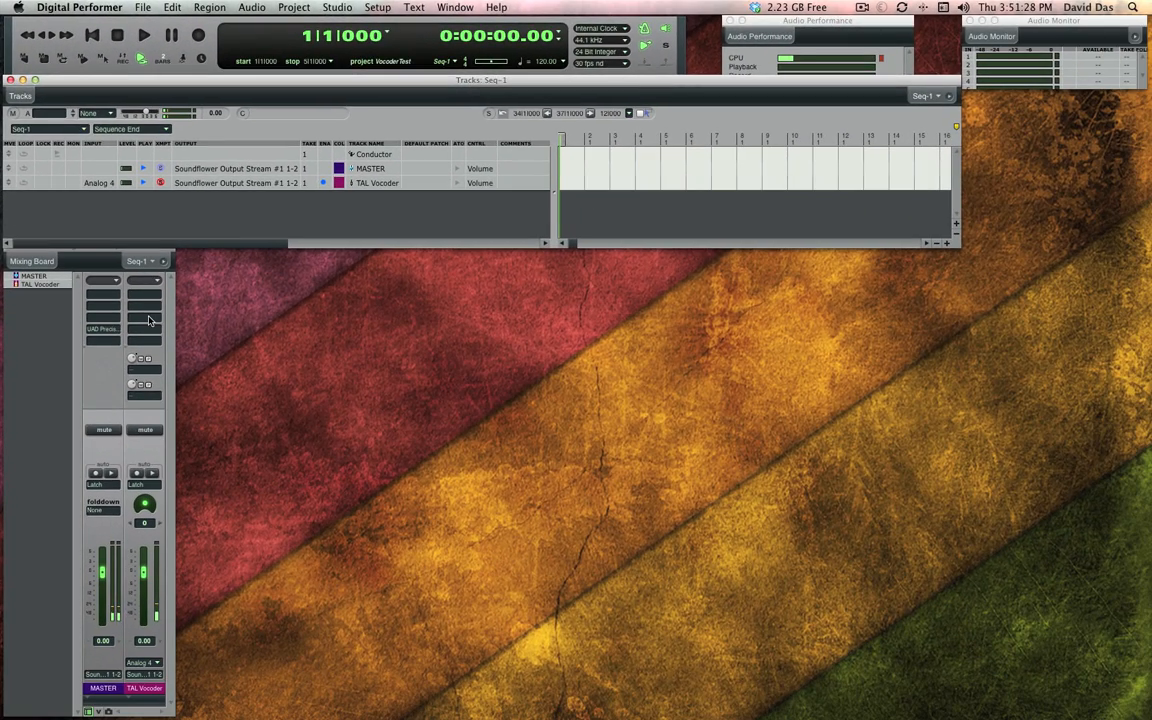
- Insert TAL Vocoder II on the vocoder track's first insert slot
click(103, 280)
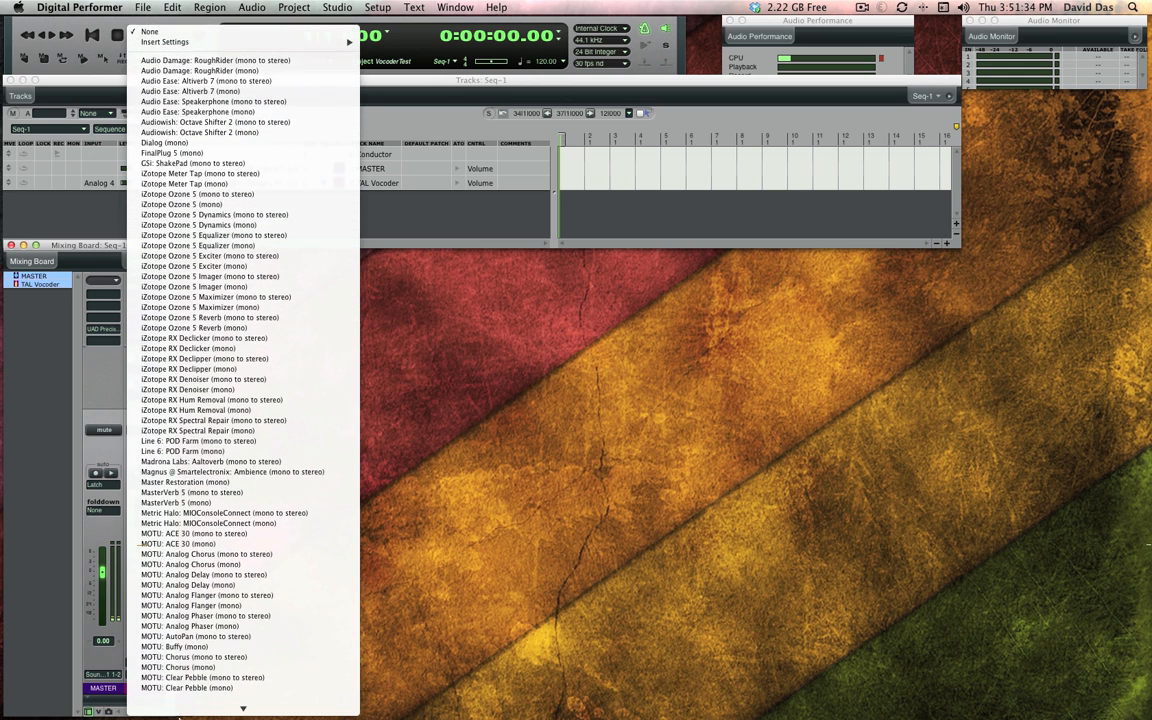
scroll(down, 3)
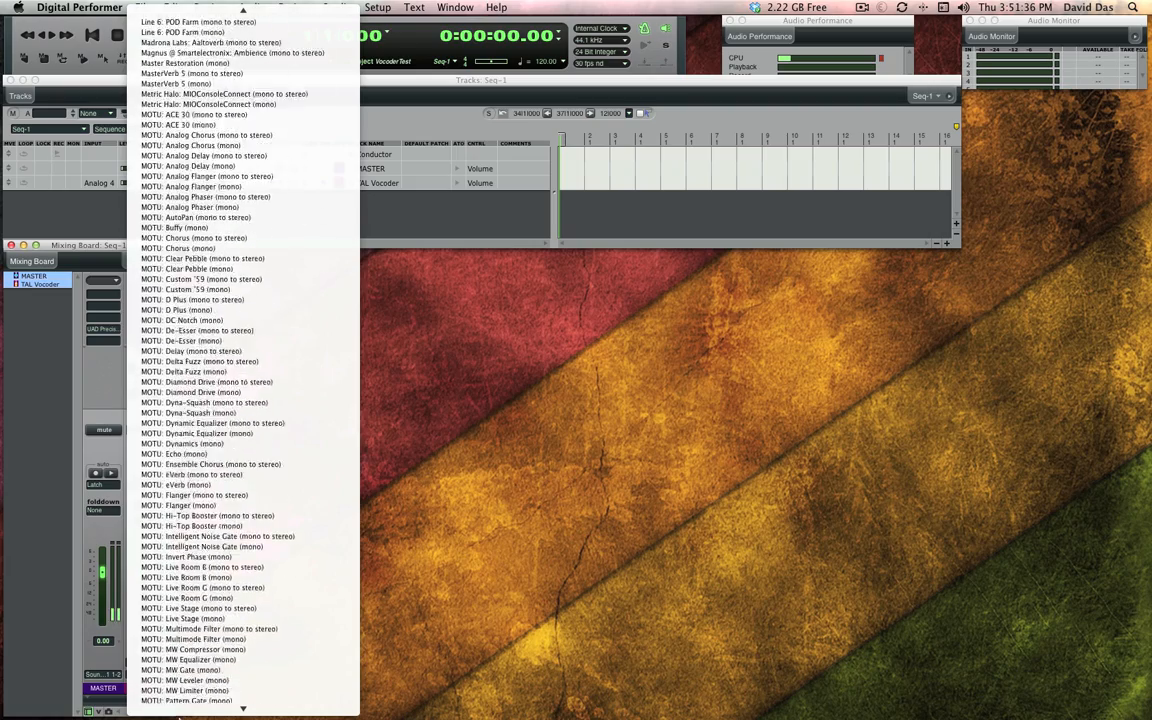
scroll(down, 3)
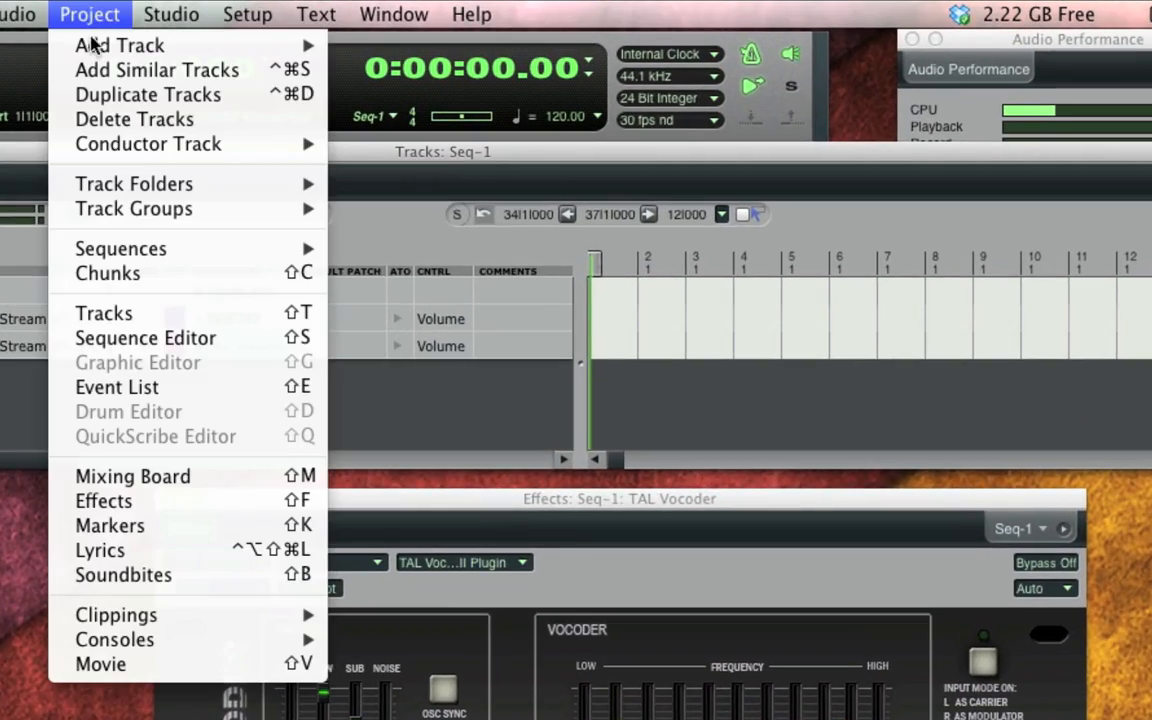
mouse_move(120, 45)
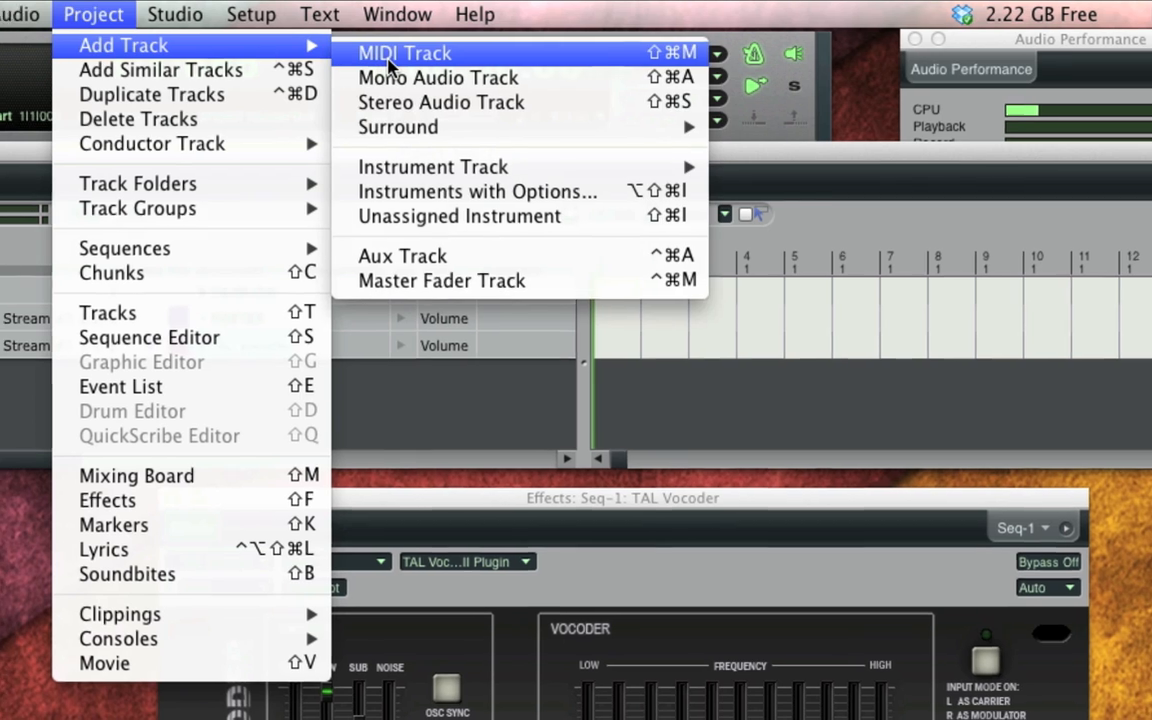
- Add MIDI-1 and route its output to TAL Vocoder II Plugin: Insert C-1
click(405, 53)
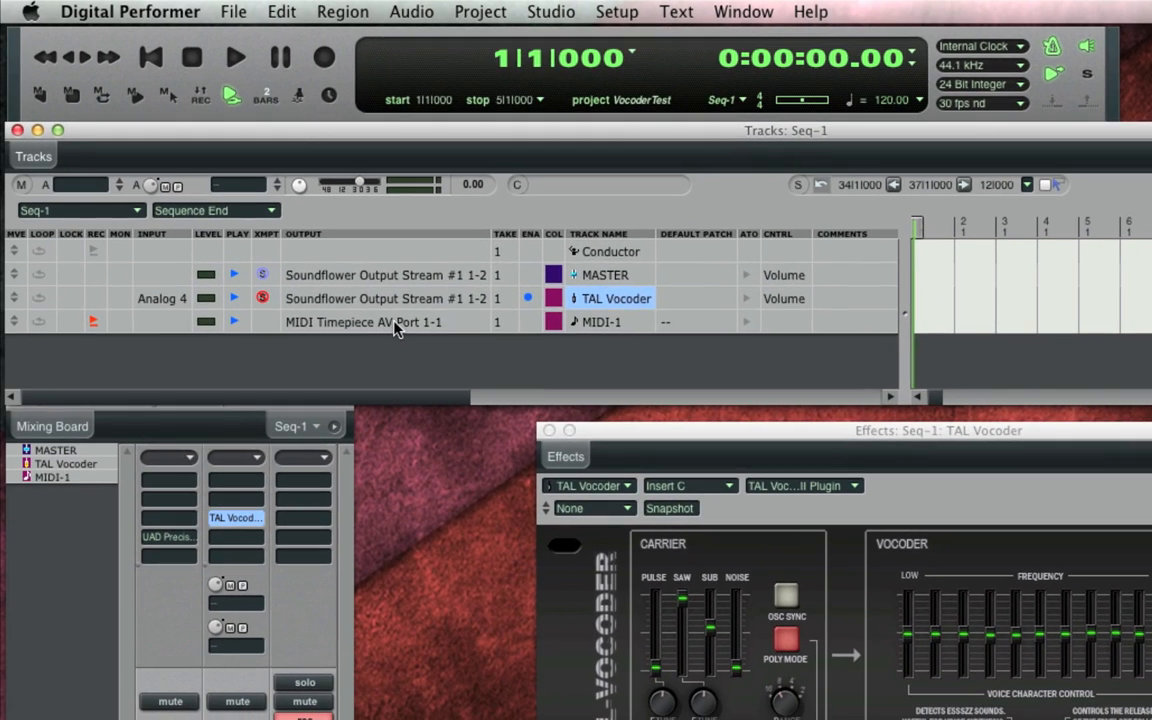
click(363, 321)
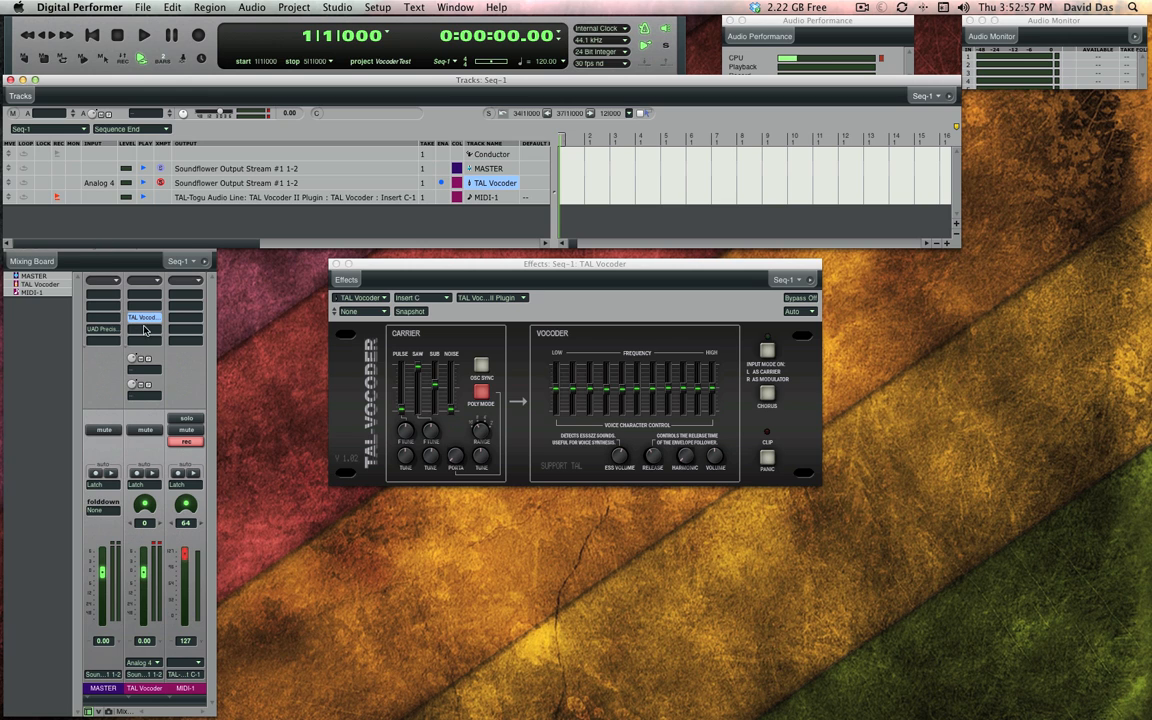
- Insert Lexicon PSP42 (stereo) from PSPaudioware in the next vocoder insert slot
click(143, 317)
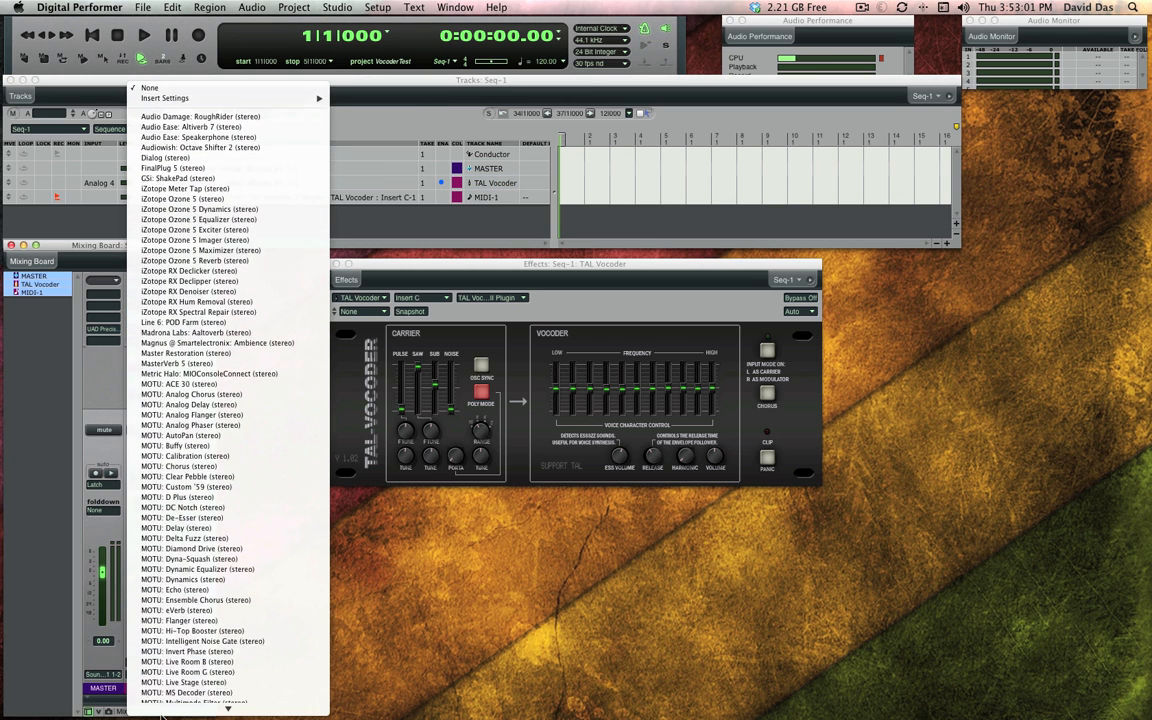
scroll(down, 3)
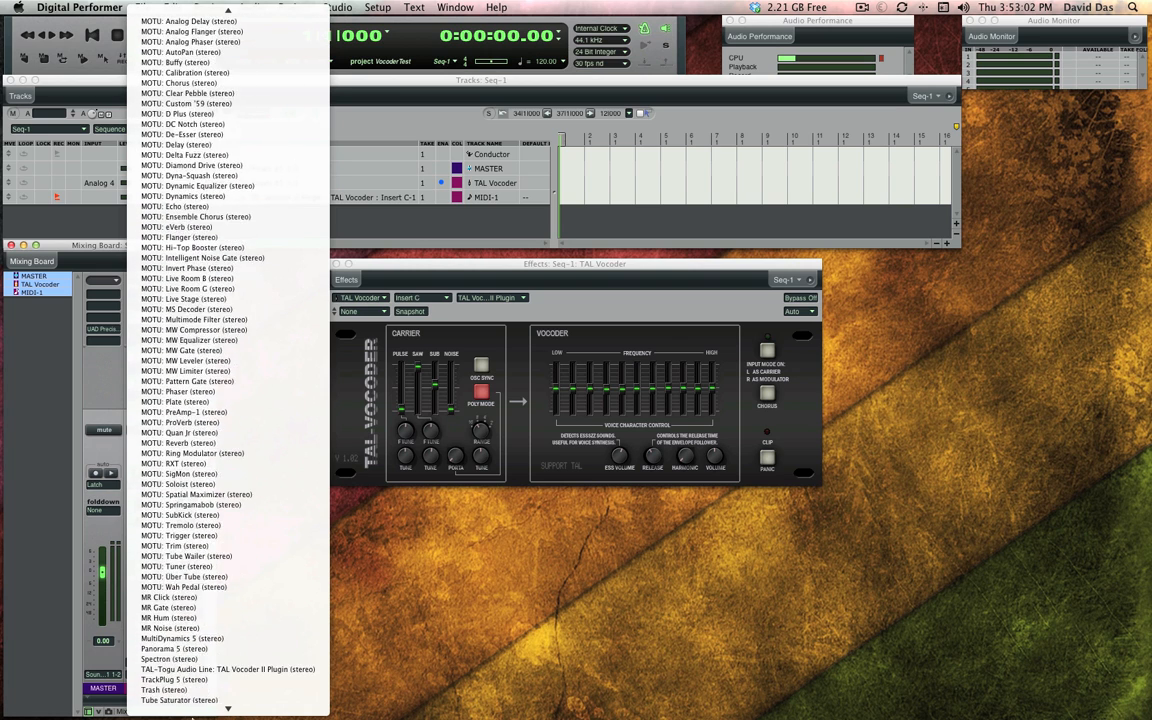
click(163, 655)
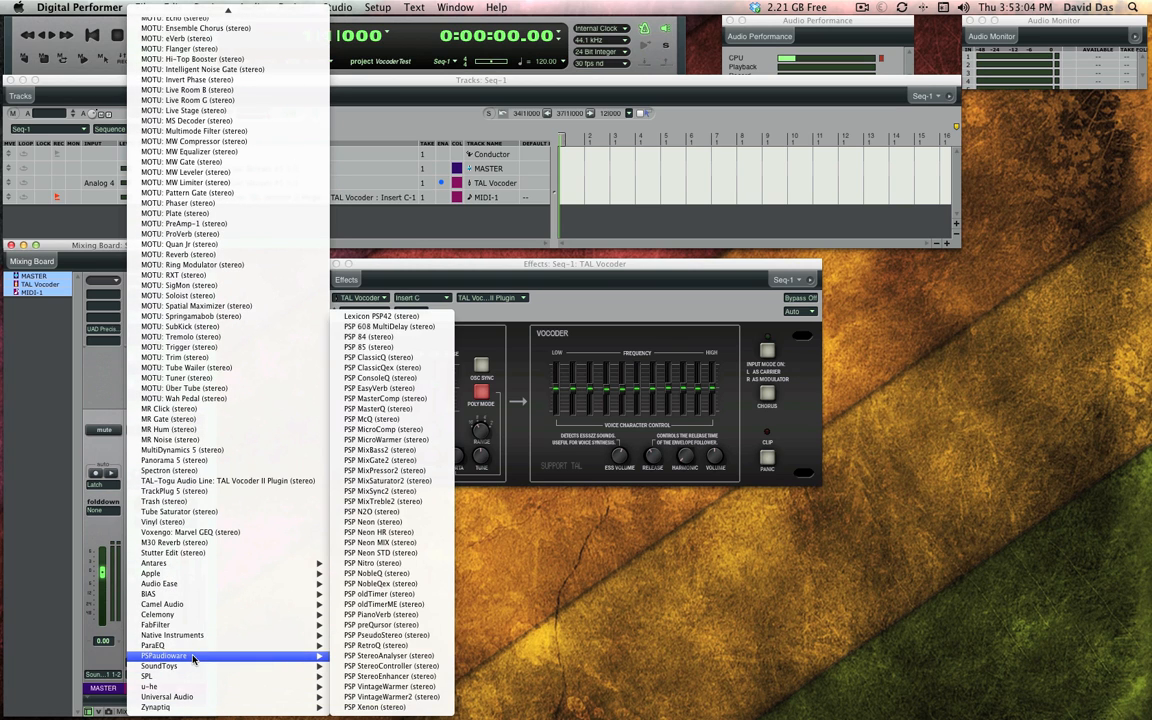
mouse_move(380, 316)
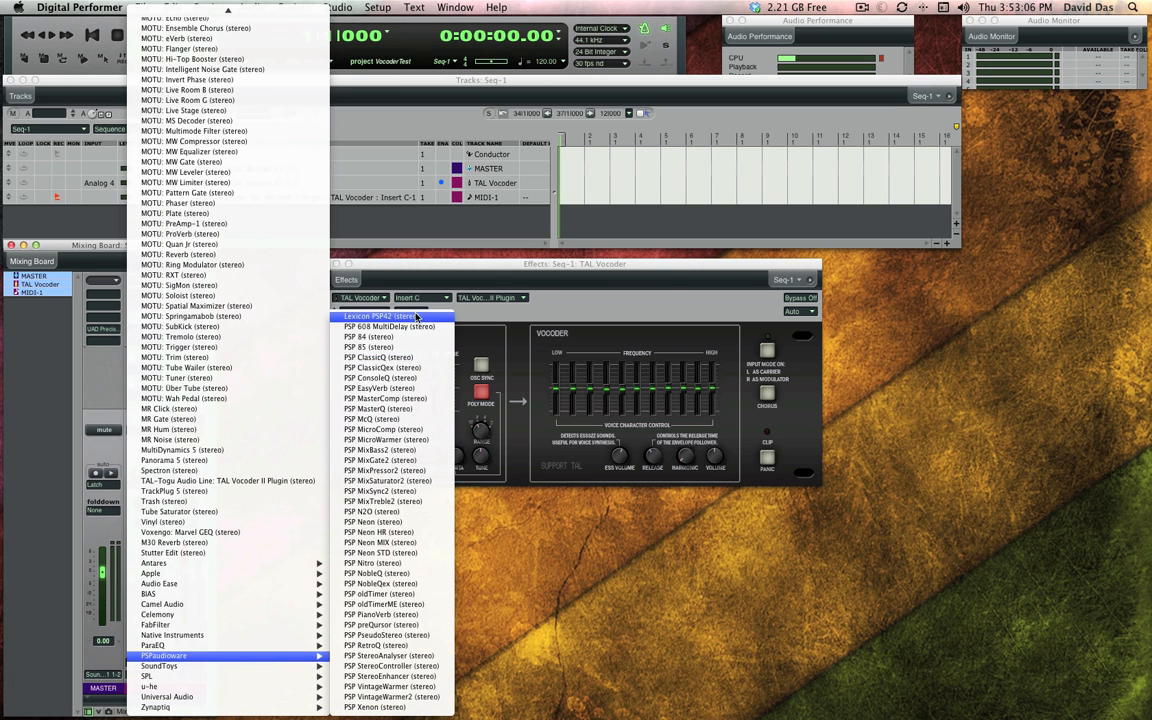
click(378, 316)
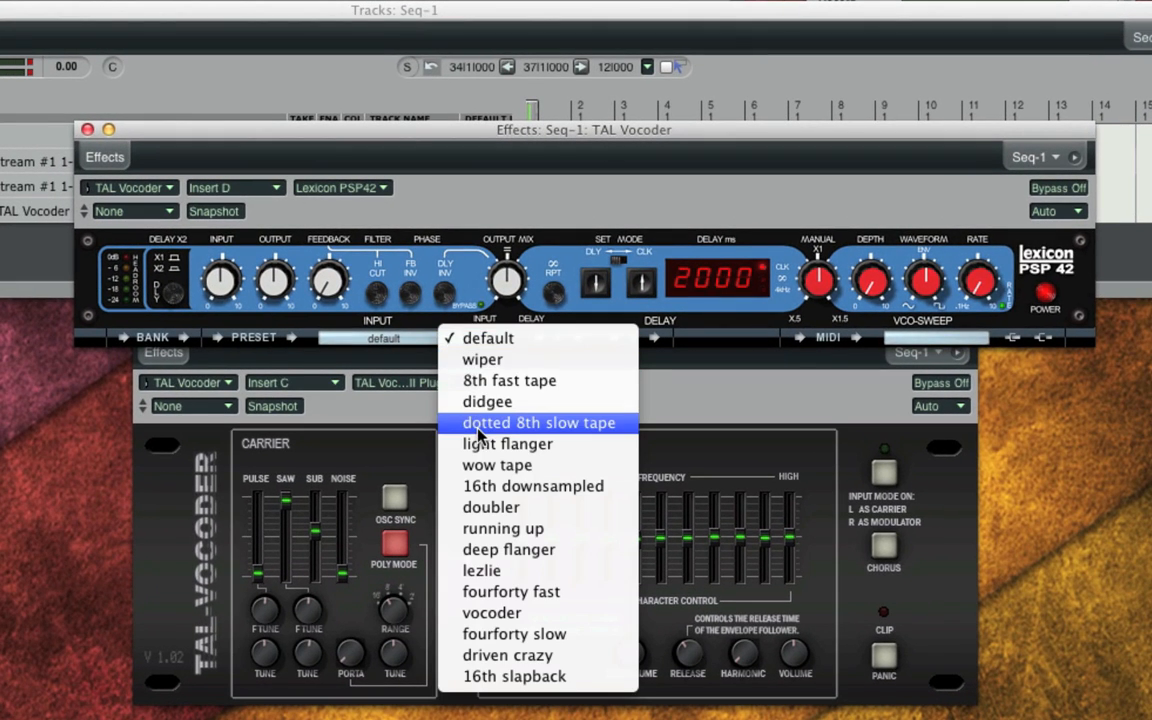
- Select the 'dotted 8th slow tape' preset in the PSP42 window
click(538, 422)
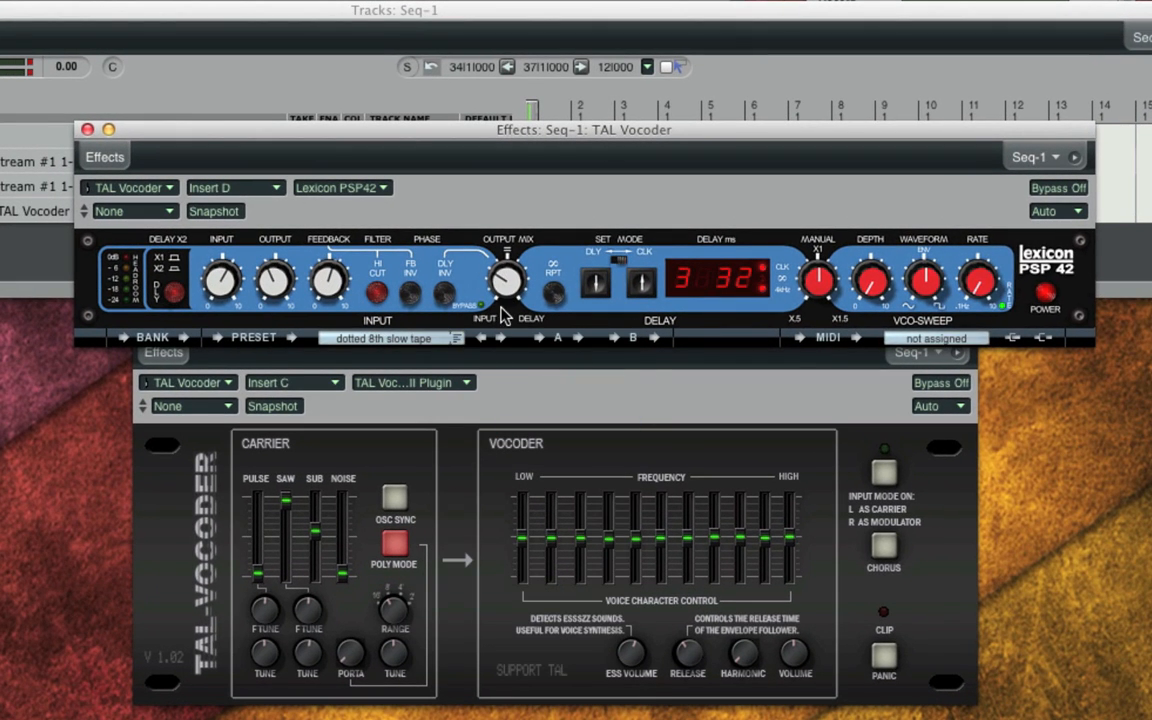